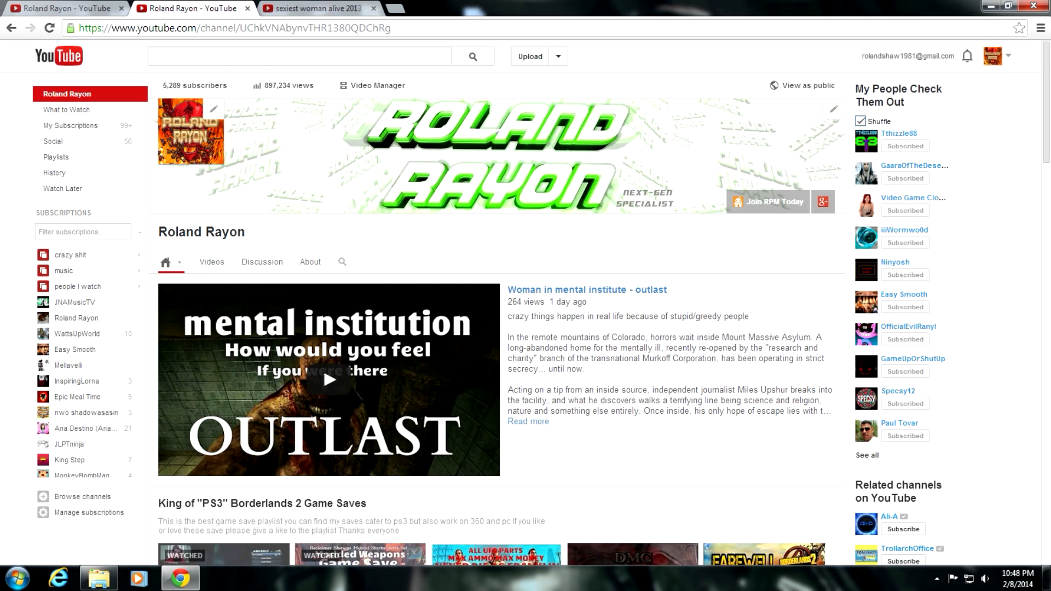
# Scroll the Roland Rayon channel page to reach the King of PS3 Borderlands 2 Game Saves playlist.
pyautogui.scroll(-3)
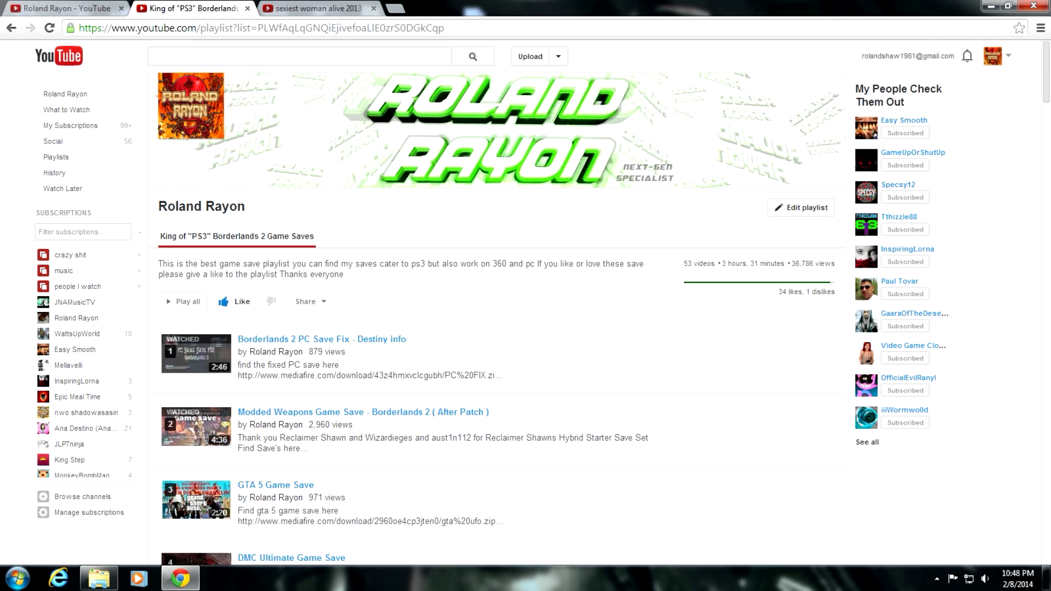
pyautogui.scroll(-3)
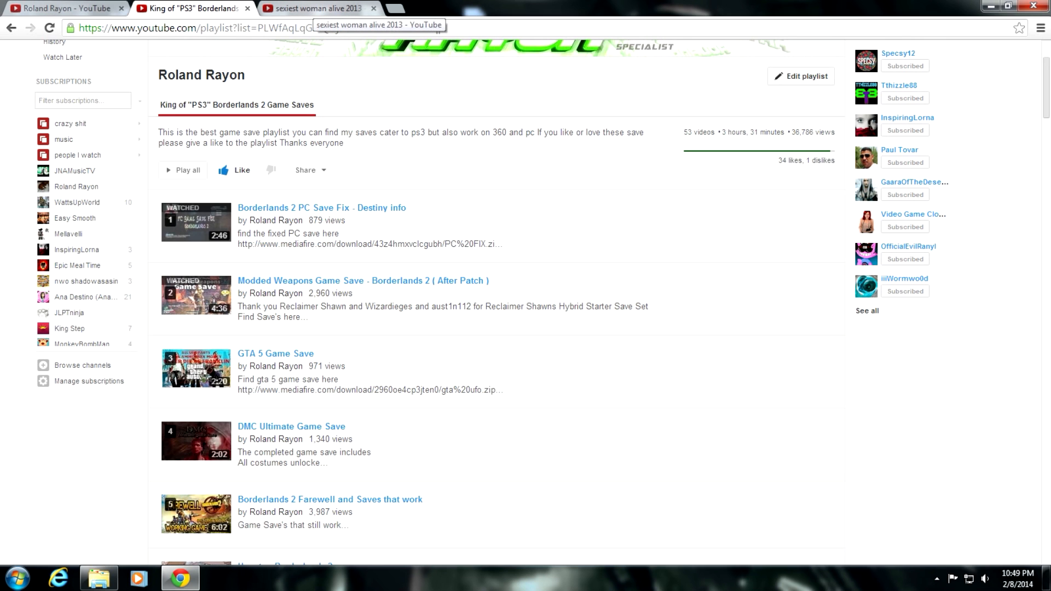
pyautogui.click(344, 9)
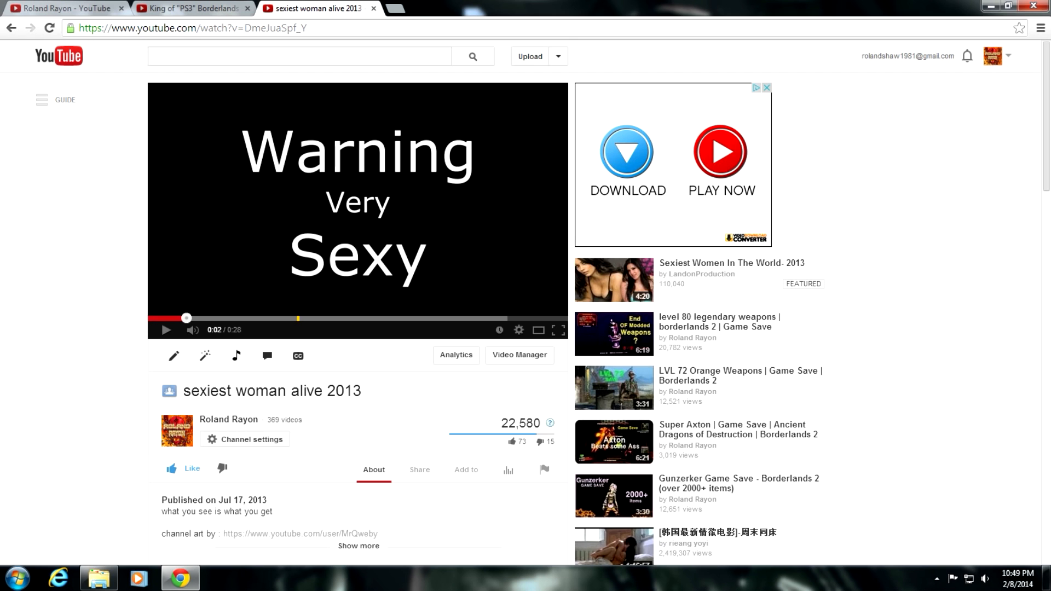
pyautogui.click(192, 9)
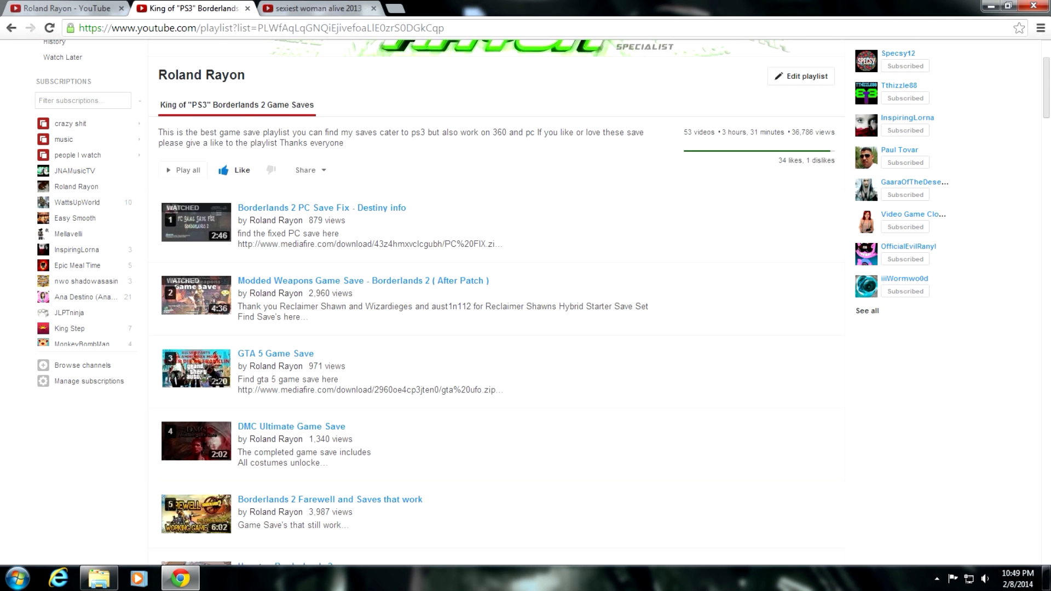